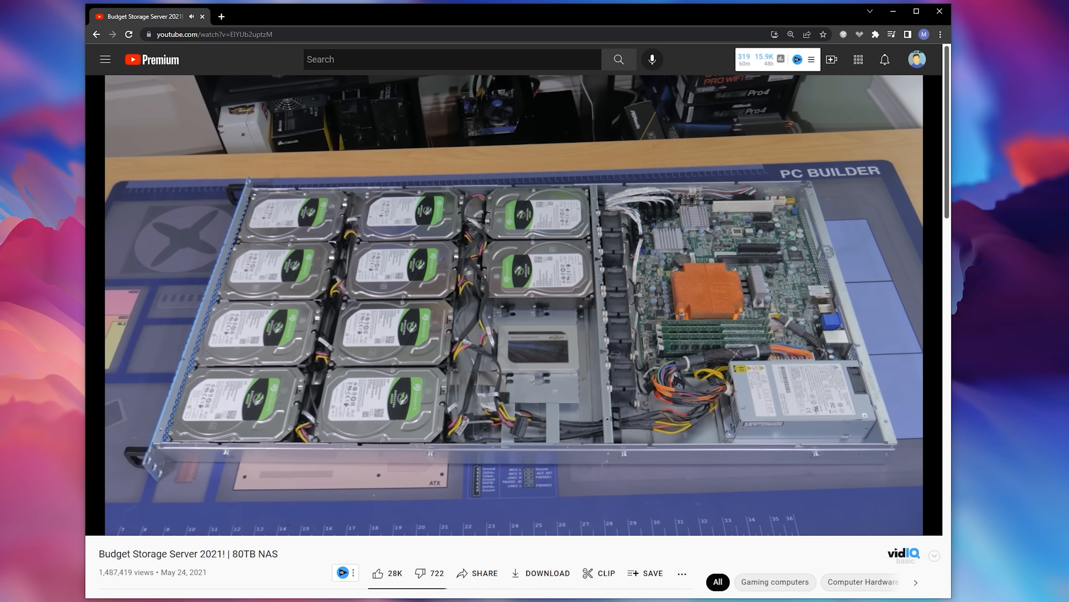
Step: Switch to the B&H tab and browse the 8-bay QNAP, Synology and TerraMaster enclosures with prices
{"action": "left_click", "coordinate": [215, 34]}
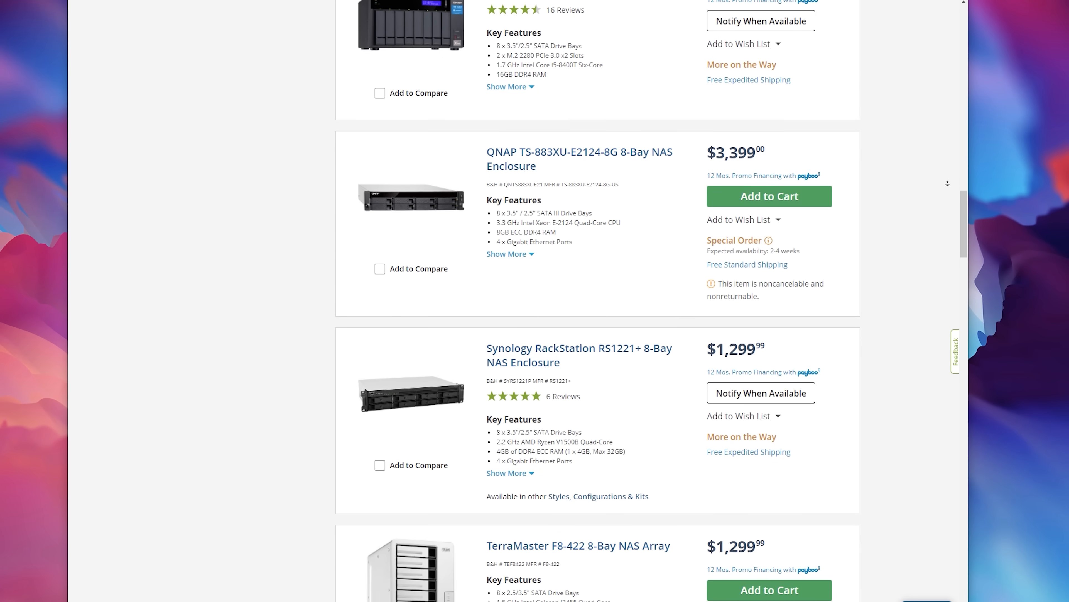
{"action": "scroll", "scroll_direction": "down", "scroll_amount": 3}
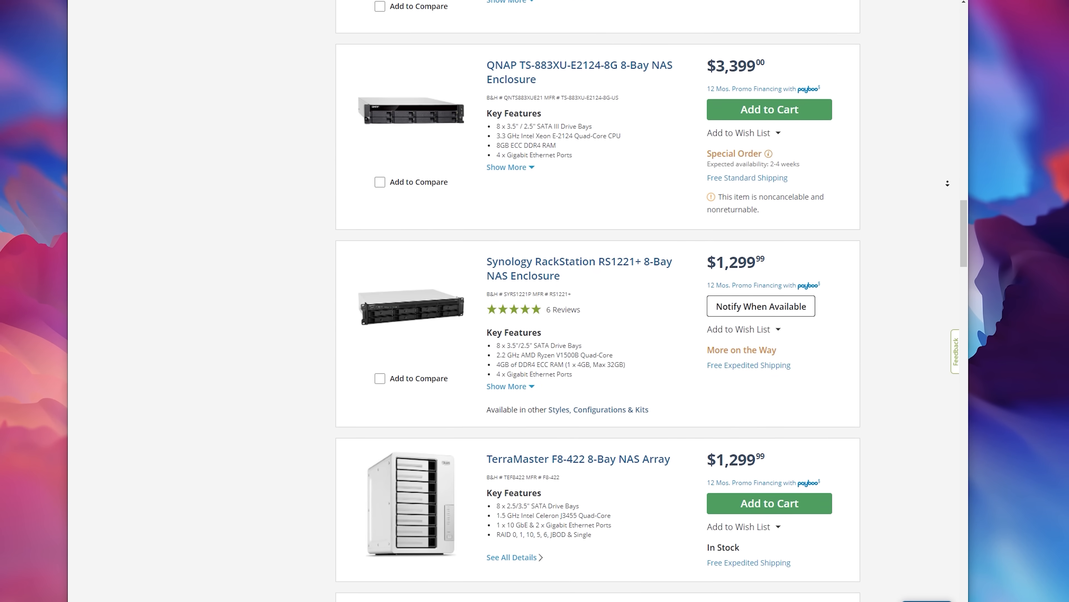
{"action": "scroll", "scroll_direction": "down", "scroll_amount": 3}
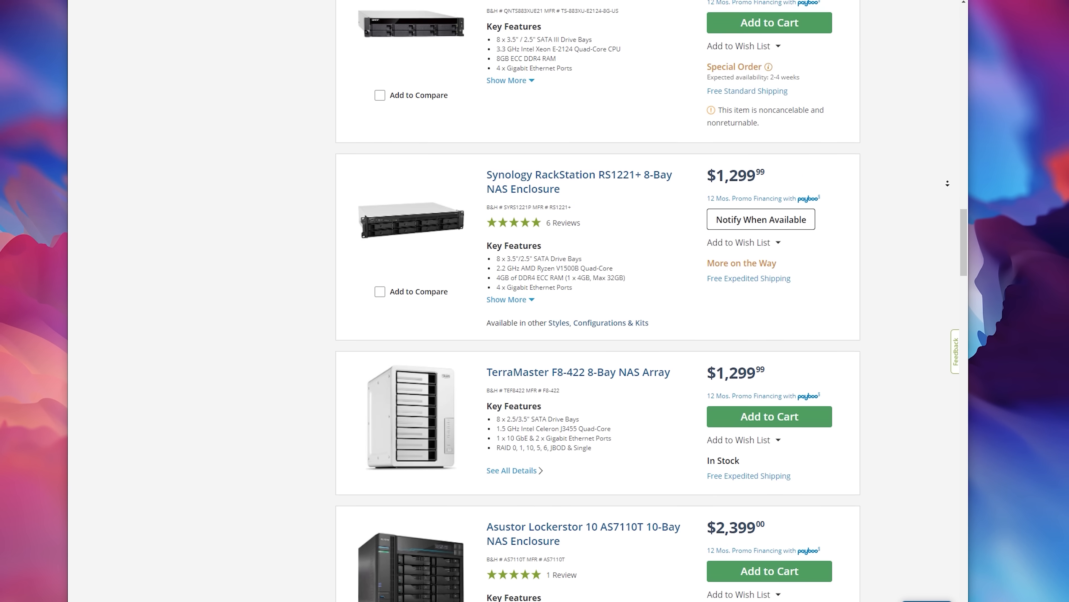
{"action": "scroll", "scroll_direction": "down", "scroll_amount": 3}
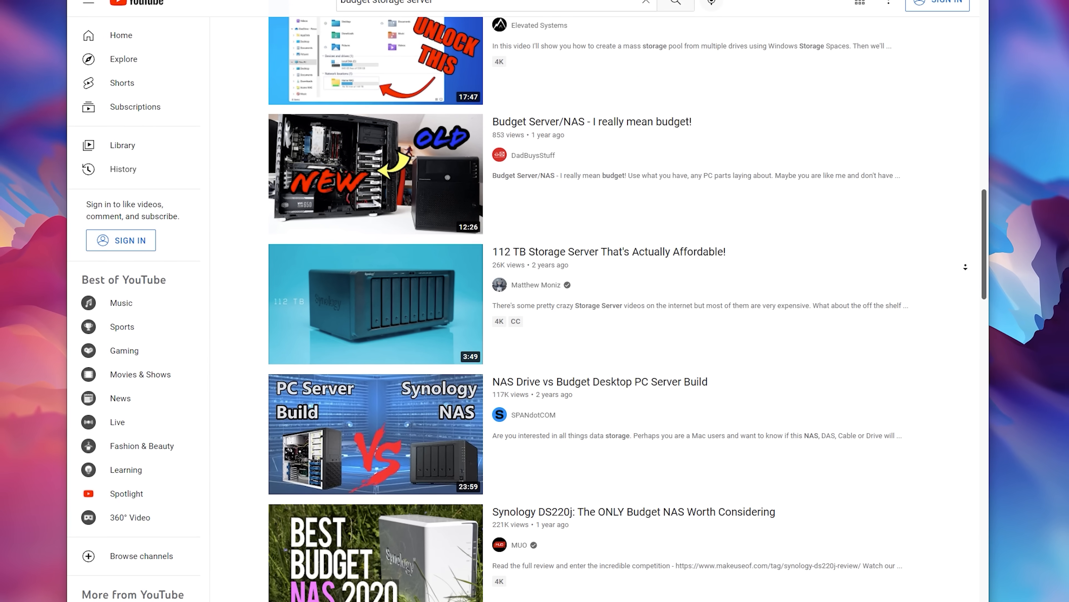
Step: Scroll through the YouTube 'budget storage server' results, including NAS versus desktop server videos
{"action": "scroll", "scroll_direction": "down", "scroll_amount": 3}
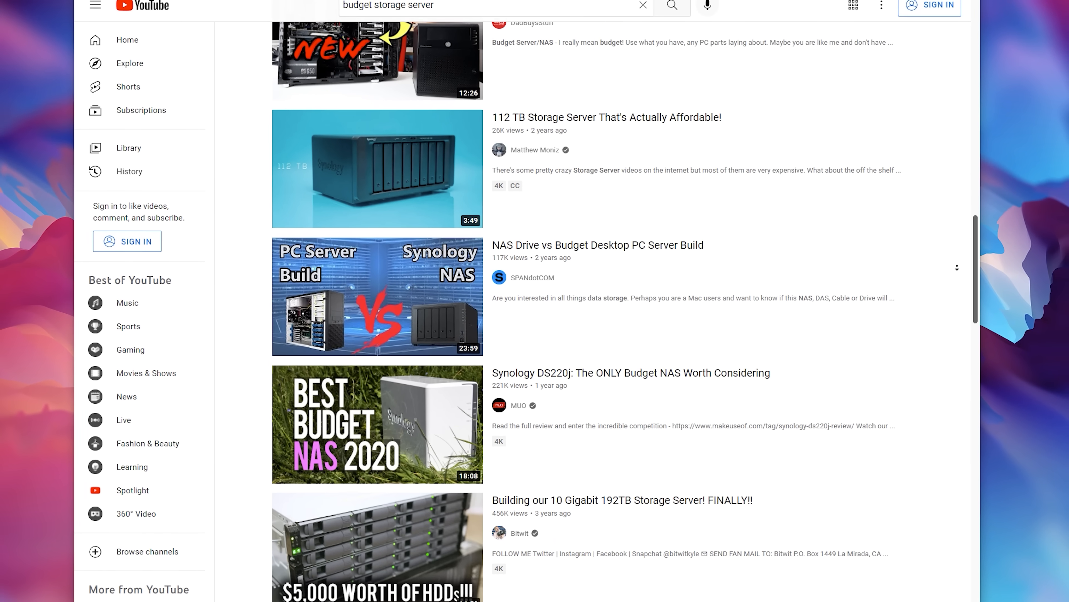
{"action": "scroll", "scroll_direction": "down", "scroll_amount": 3}
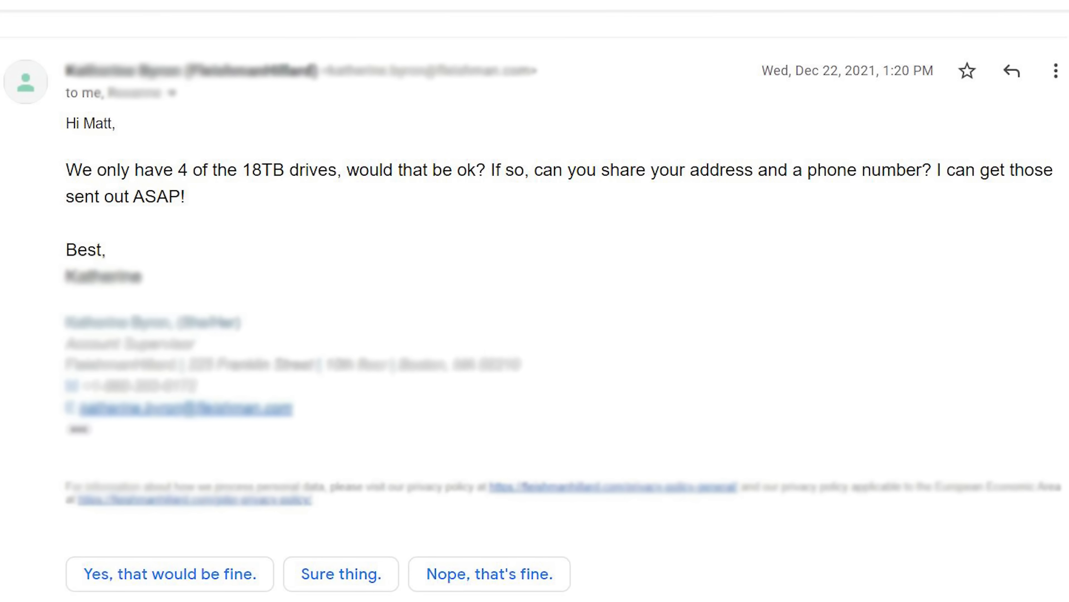
Step: Read the Gmail message about four 18TB drives and view the Seagate Exos X18 18TB listing
{"action": "scroll", "scroll_direction": "down", "scroll_amount": 3}
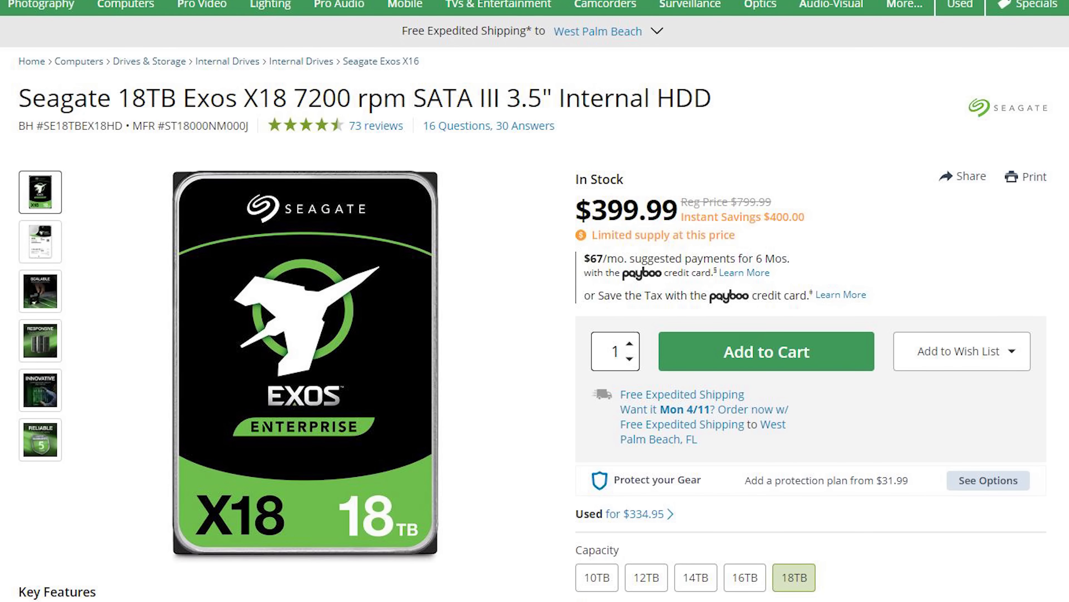
{"action": "scroll", "scroll_direction": "down", "scroll_amount": 3}
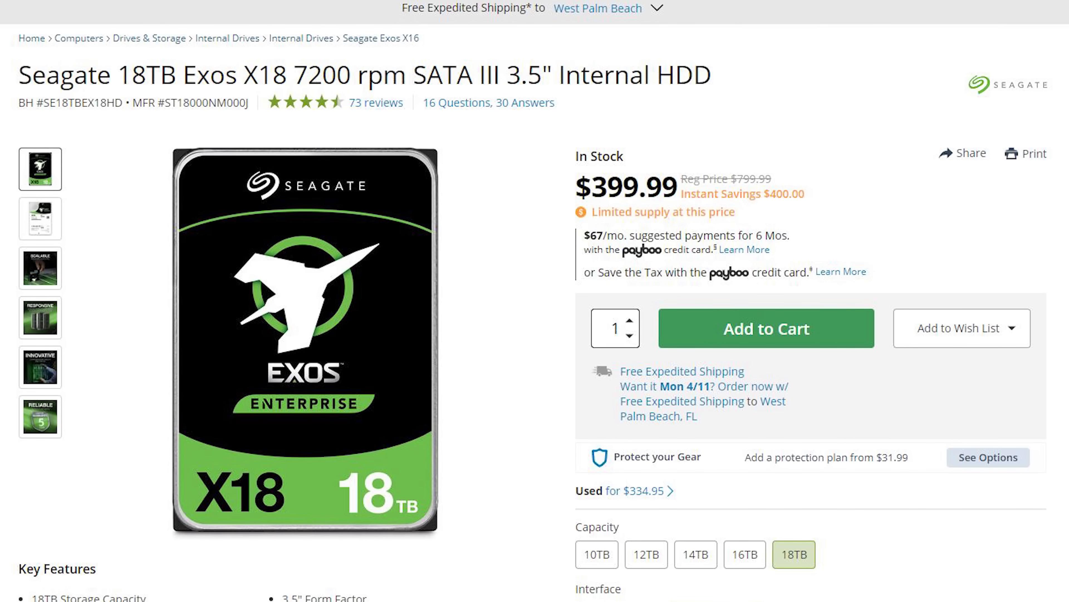
{"action": "scroll", "scroll_direction": "down", "scroll_amount": 3}
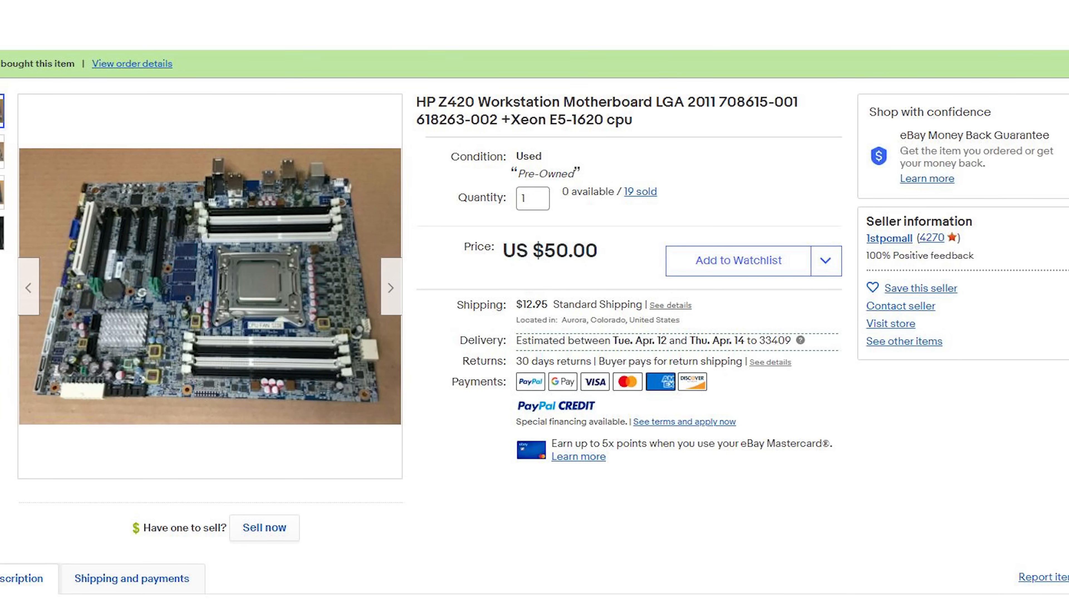
Step: Review the eBay HP Z420 motherboard order and the Intel Xeon E5-2660 v1 listing at $6.15
{"action": "scroll", "scroll_direction": "down", "scroll_amount": 3}
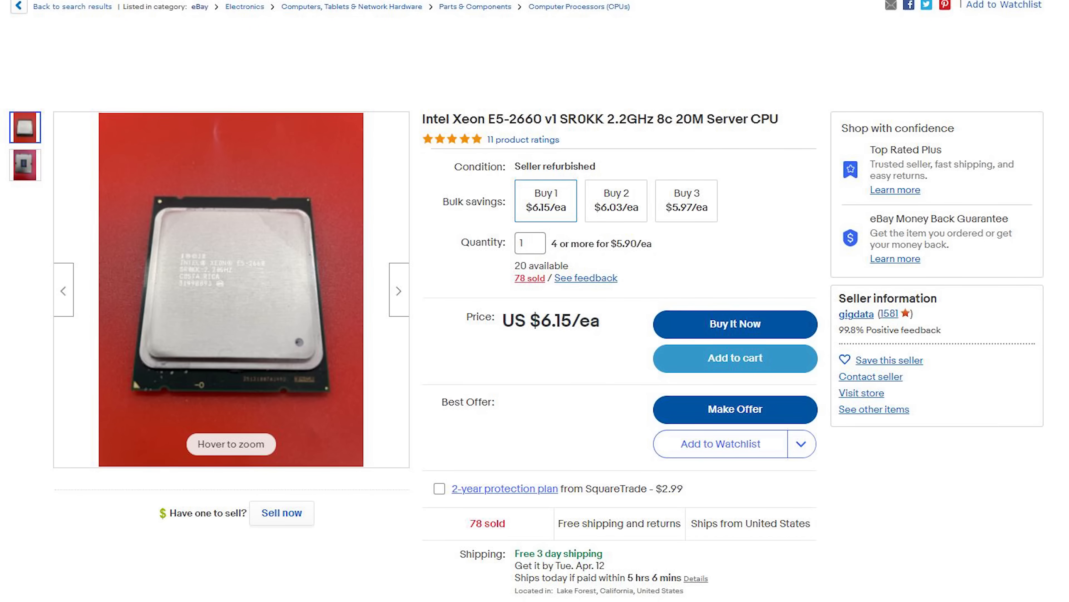
{"action": "scroll", "scroll_direction": "down", "scroll_amount": 3}
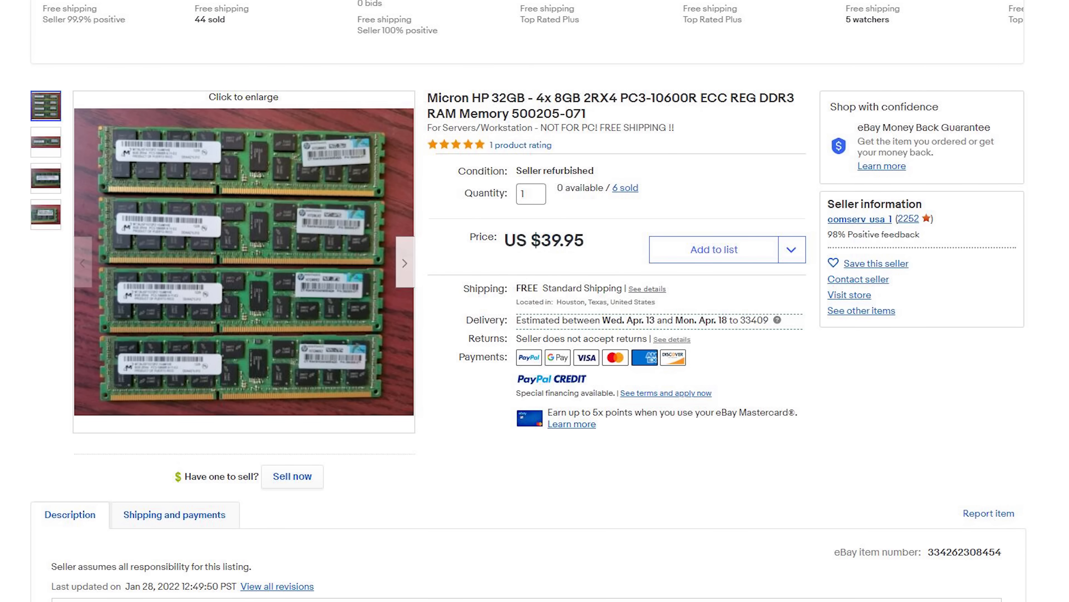
Step: Scroll through the eBay Micron HP 32GB (4x8GB) PC3-10600R ECC RAM listing details
{"action": "scroll", "scroll_direction": "down", "scroll_amount": 3}
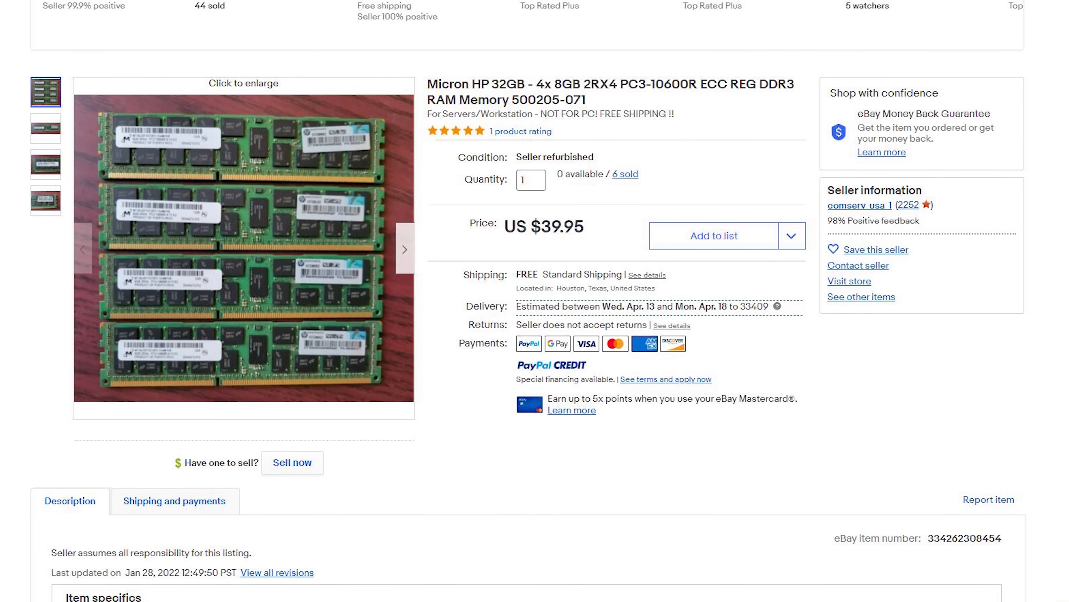
{"action": "scroll", "scroll_direction": "down", "scroll_amount": 3}
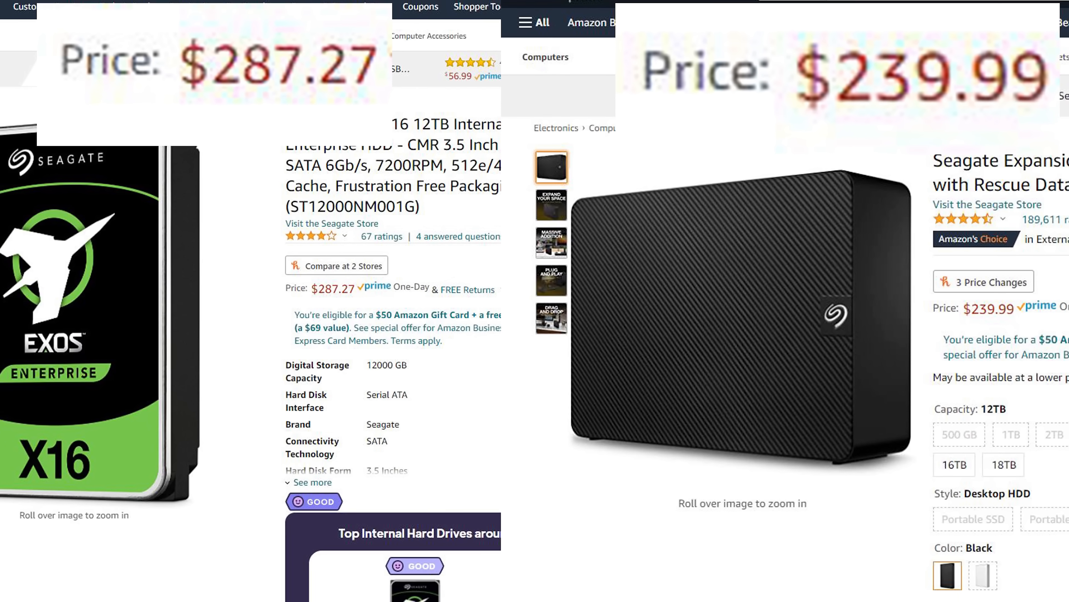
{"action": "scroll", "scroll_direction": "down", "scroll_amount": 3}
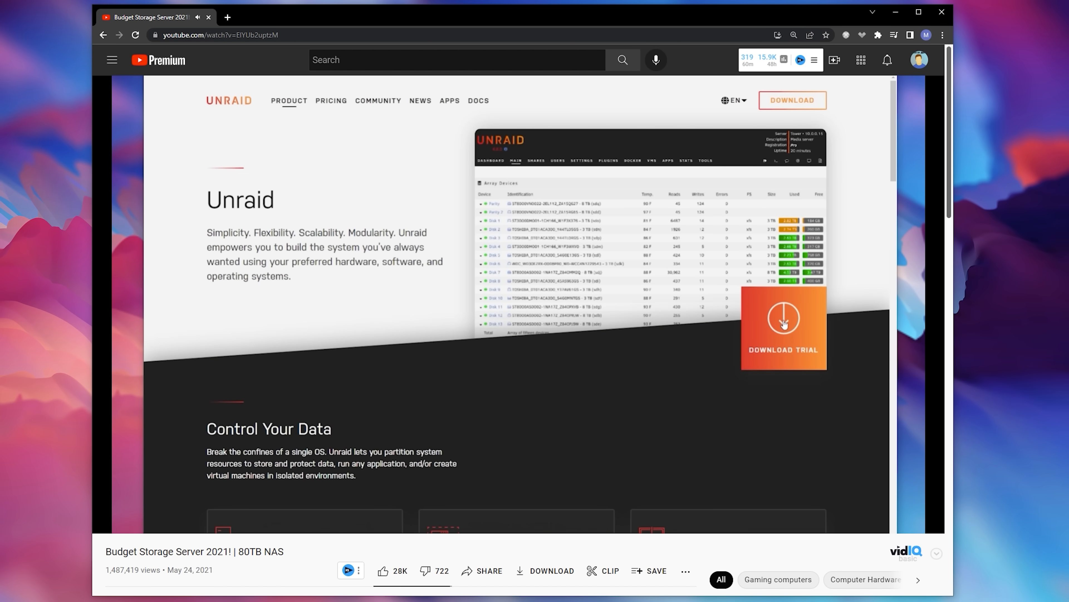
{"action": "scroll", "scroll_direction": "down", "scroll_amount": 3}
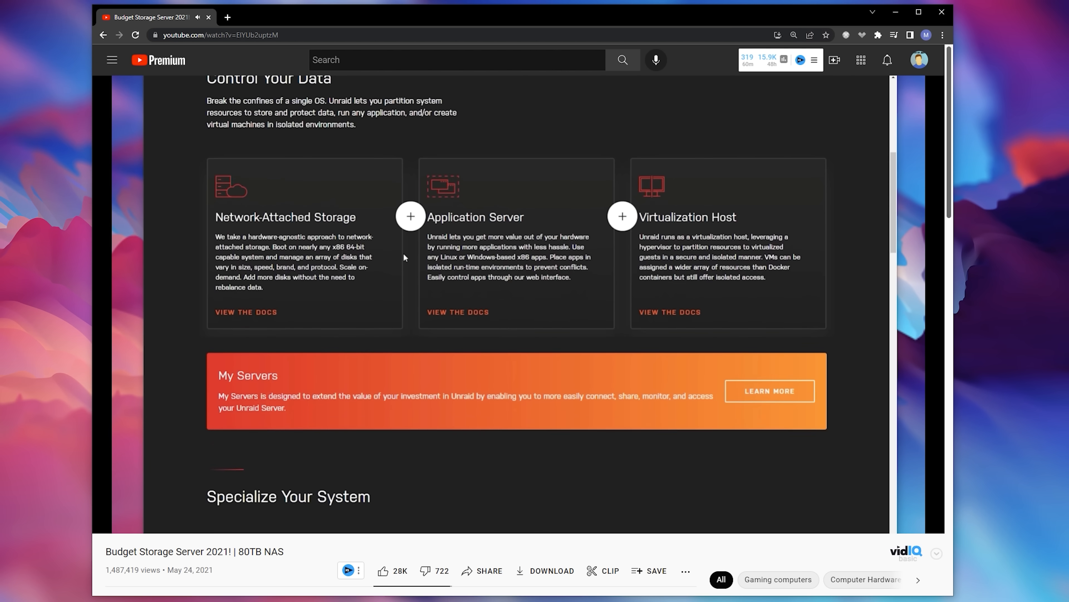
{"action": "scroll", "scroll_direction": "up", "scroll_amount": 3}
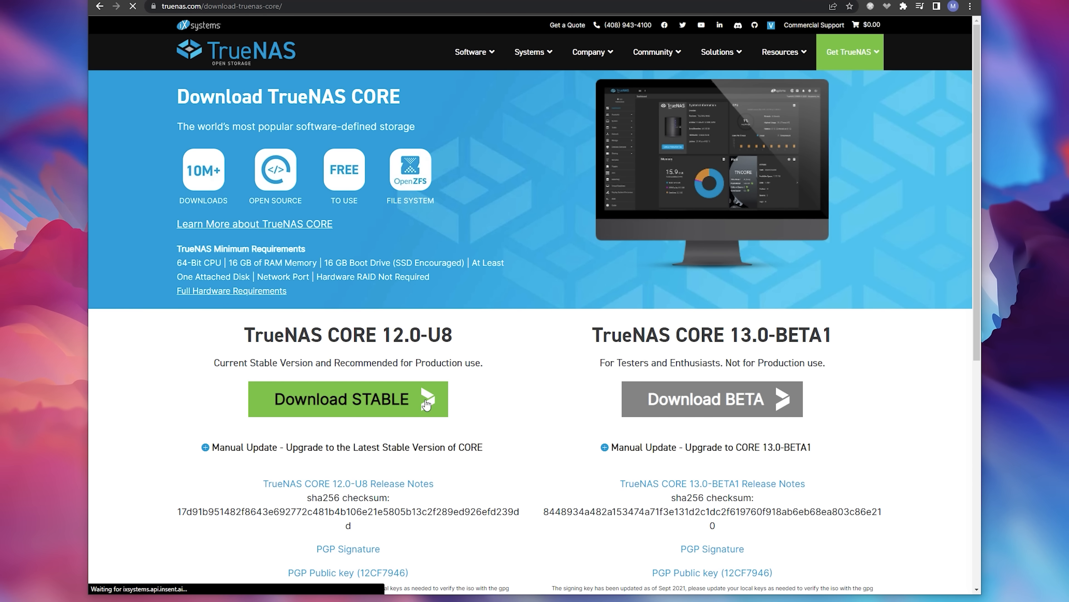
Step: Save the TrueNAS CORE 12.0-U8 stable image to Downloads, then view the BIOS Advanced device options
{"action": "left_click", "coordinate": [347, 399]}
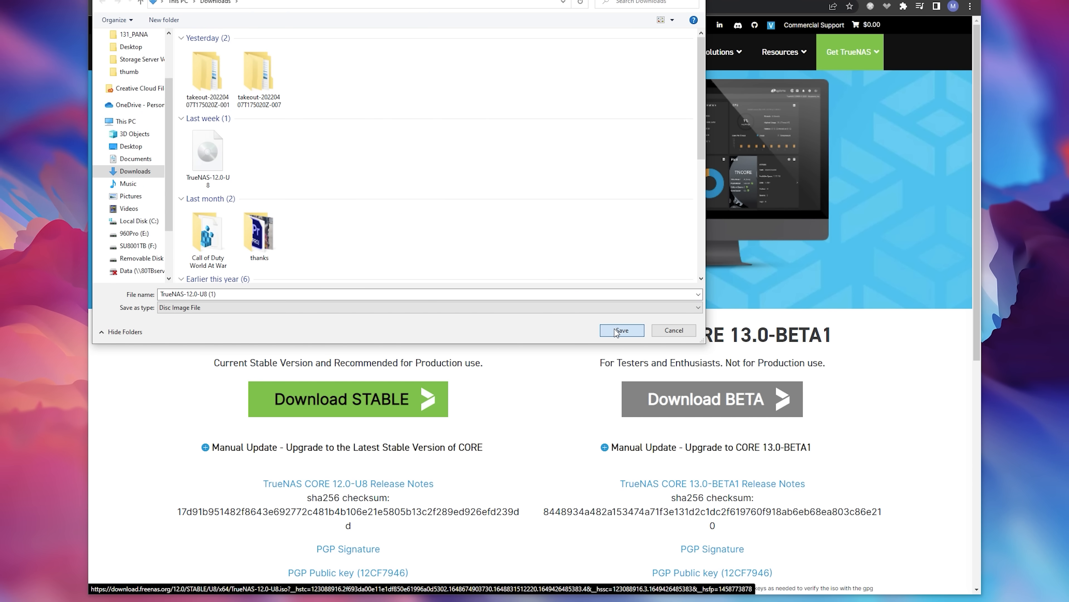
{"action": "left_click", "coordinate": [620, 330]}
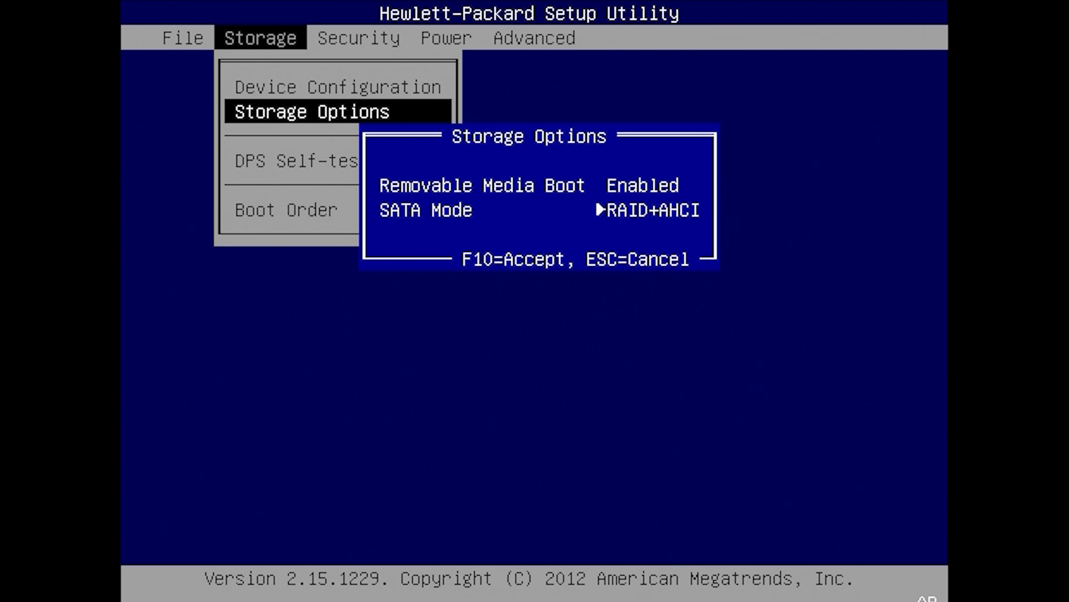
{"action": "left_click", "coordinate": [534, 37]}
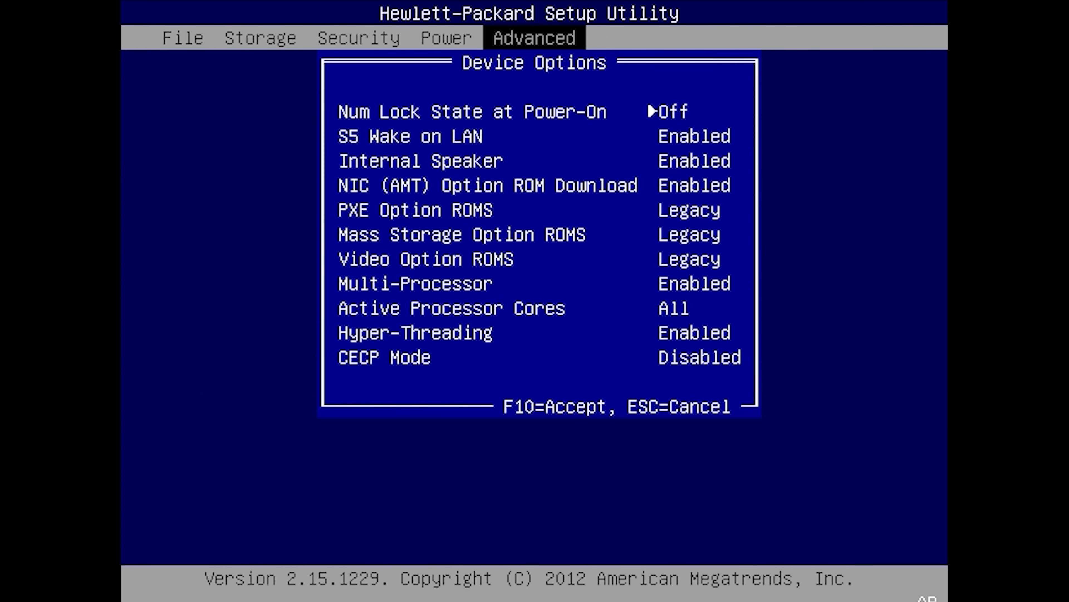
{"action": "key", "text": "down"}
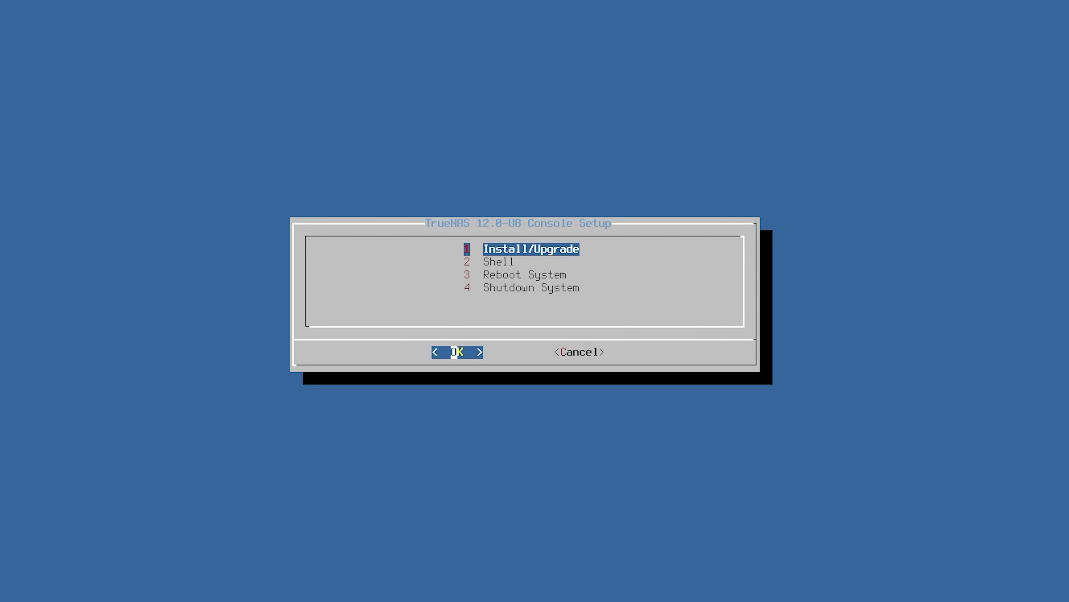
Step: Install TrueNAS onto both SSDs ada0 and ada1 with a 16GB swap partition and acknowledge success
{"action": "left_click", "coordinate": [458, 351]}
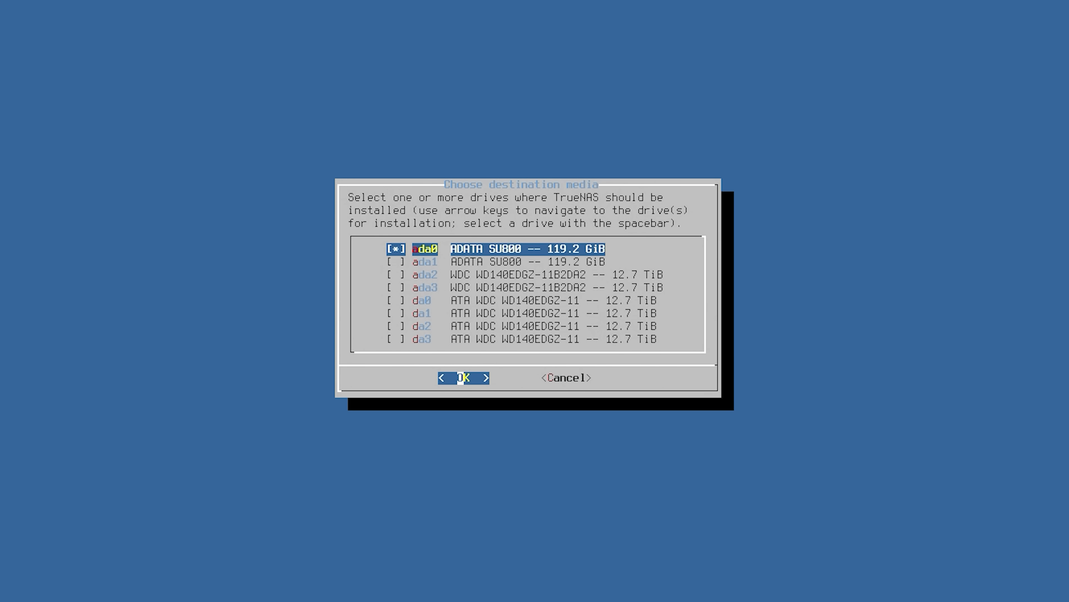
{"action": "key", "text": "Down"}
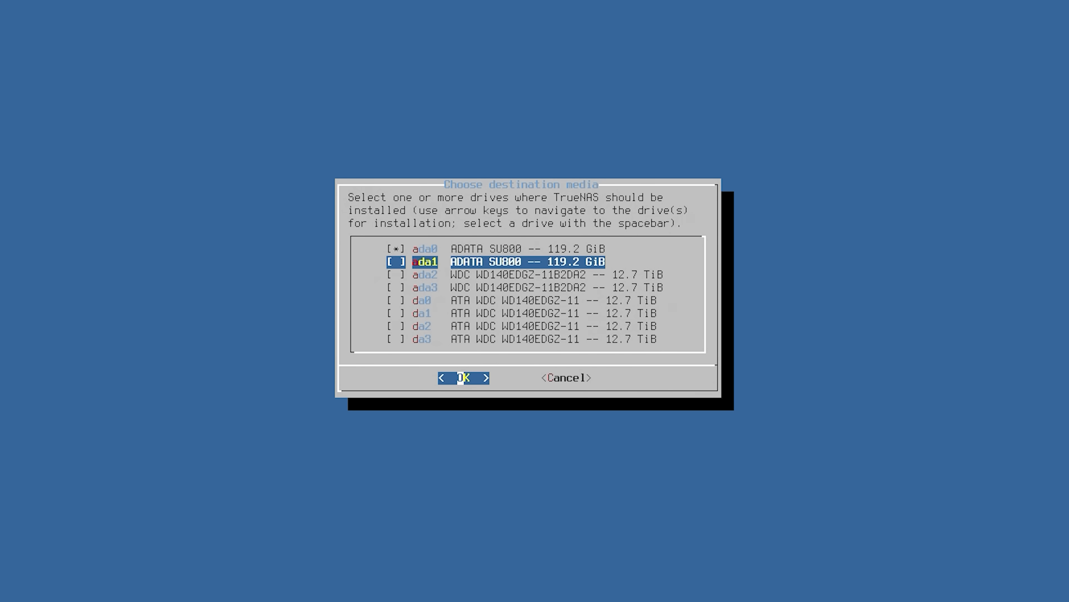
{"action": "left_click", "coordinate": [464, 377]}
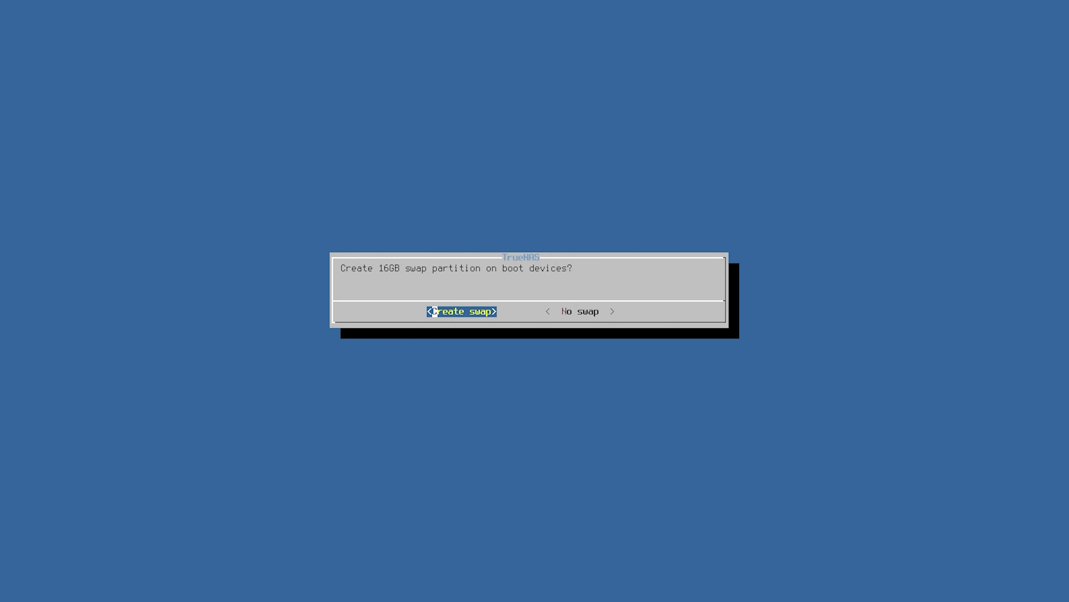
{"action": "left_click", "coordinate": [461, 311]}
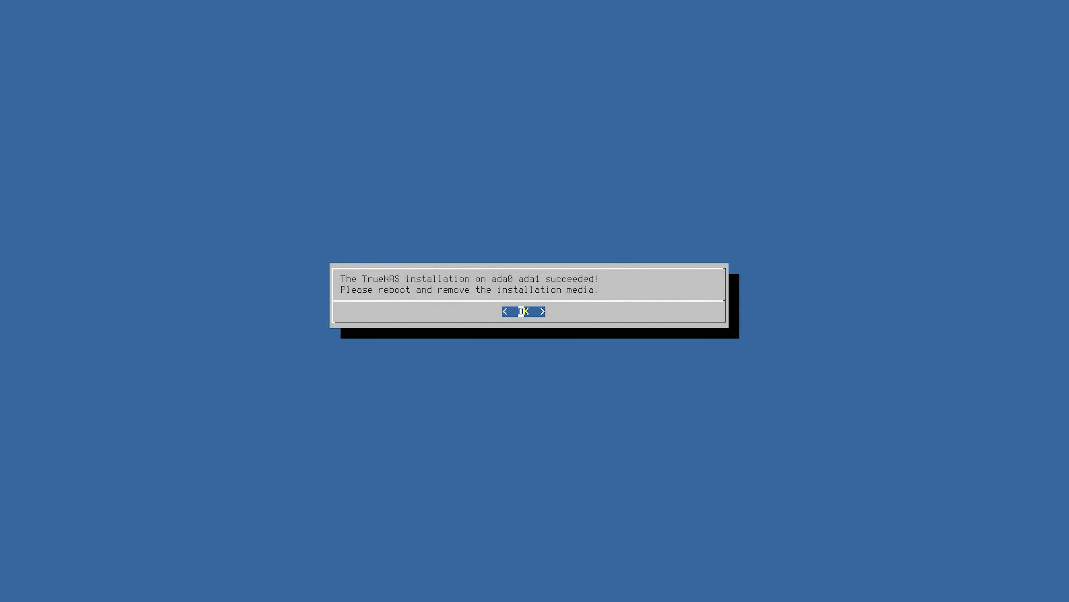
{"action": "left_click", "coordinate": [522, 311]}
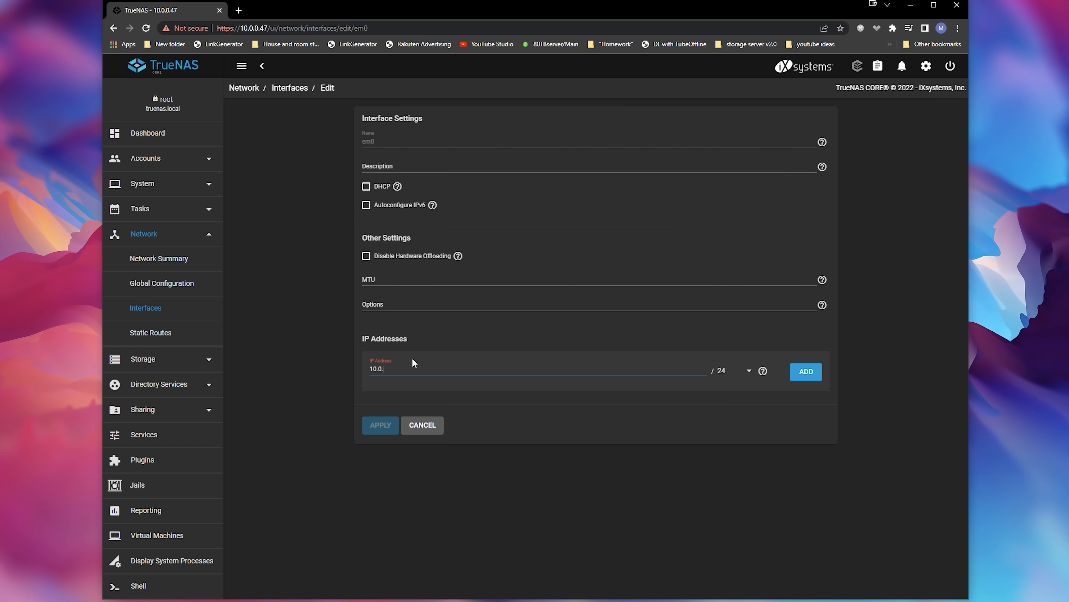
Step: Save em0 with static address 10.0.0.69/24 and start testing the pending network changes
{"action": "left_click", "coordinate": [380, 425]}
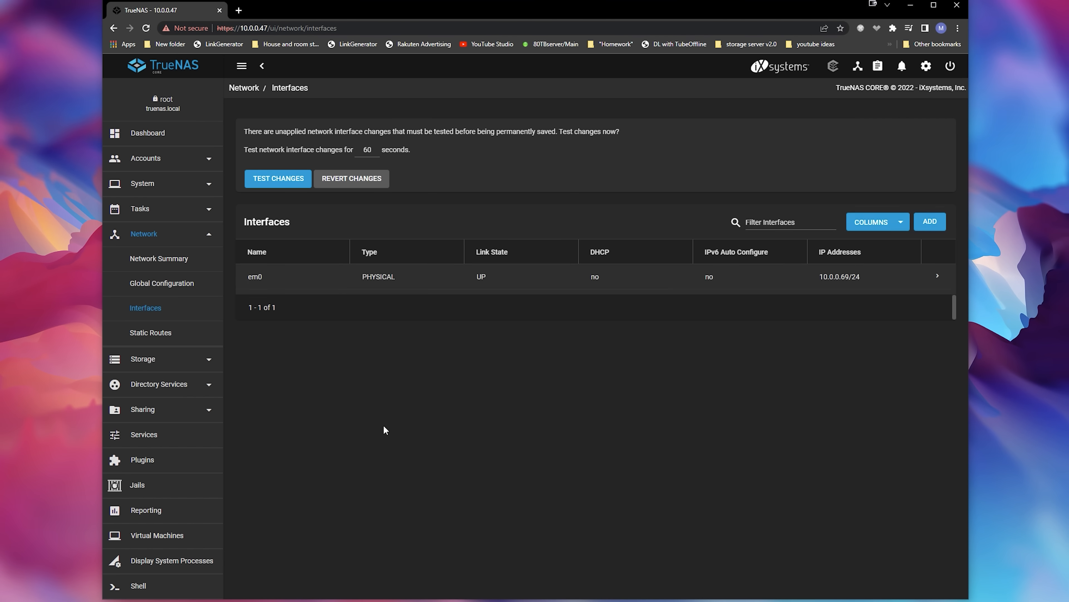
{"action": "mouse_move", "coordinate": [390, 170]}
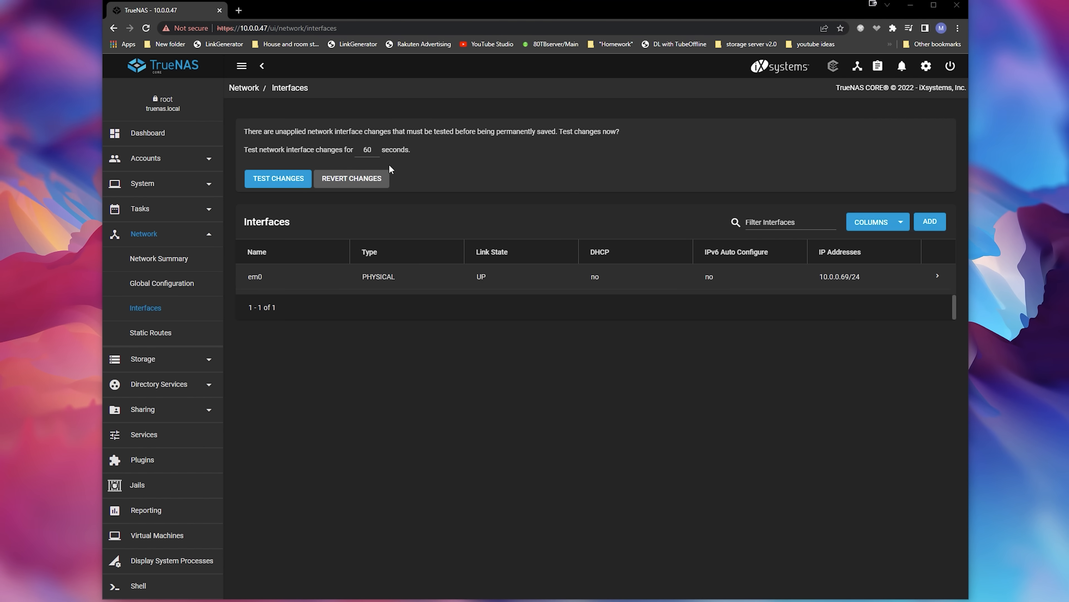
{"action": "left_click", "coordinate": [277, 178]}
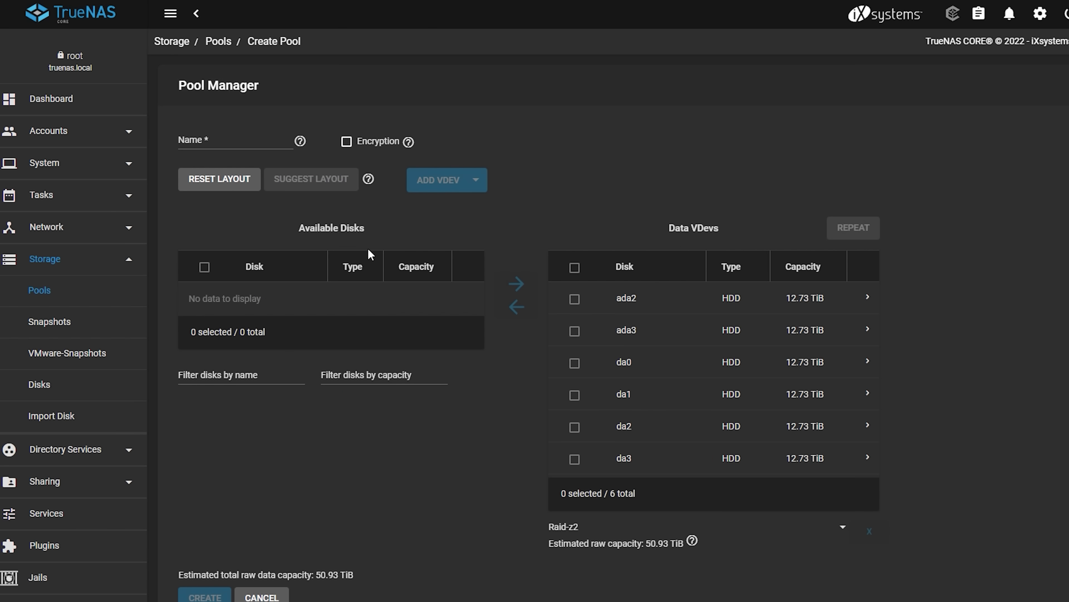
{"action": "mouse_move", "coordinate": [367, 254]}
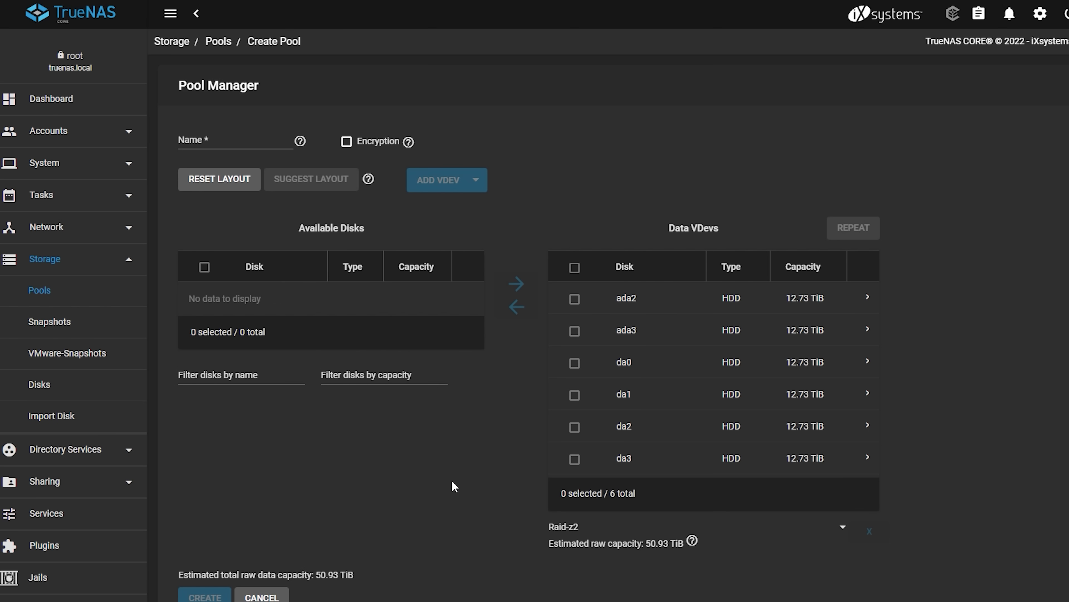
Step: Create the six-disk RAID-Z2 pool Array1_51TB_Z2 and name its SMB share Storage
{"action": "scroll", "scroll_direction": "down", "scroll_amount": 3}
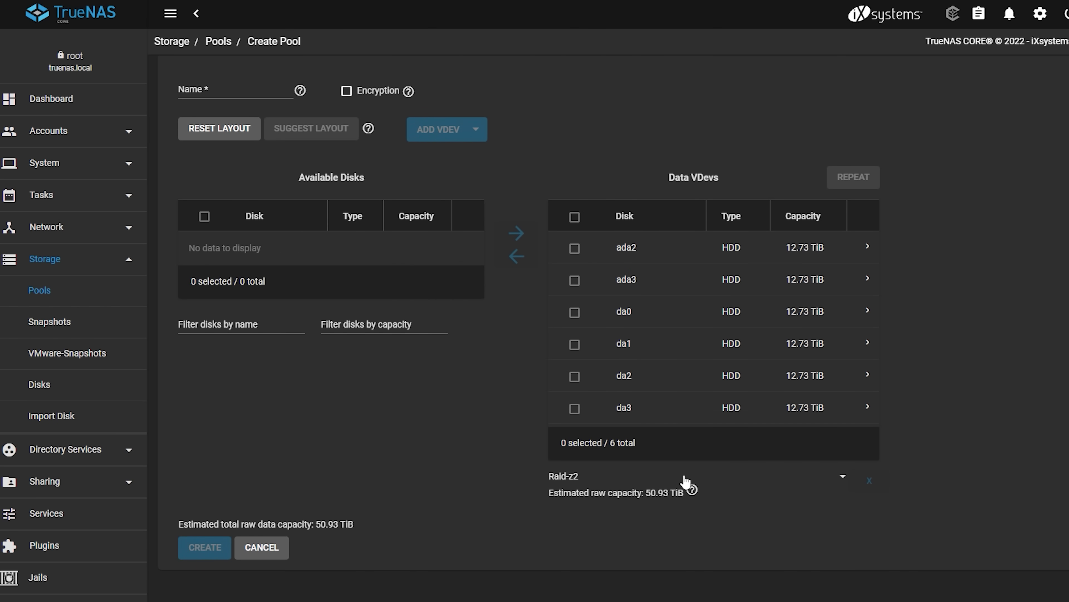
{"action": "mouse_move", "coordinate": [704, 503]}
{"action": "type", "text": "Array1_51TB_Z2"}
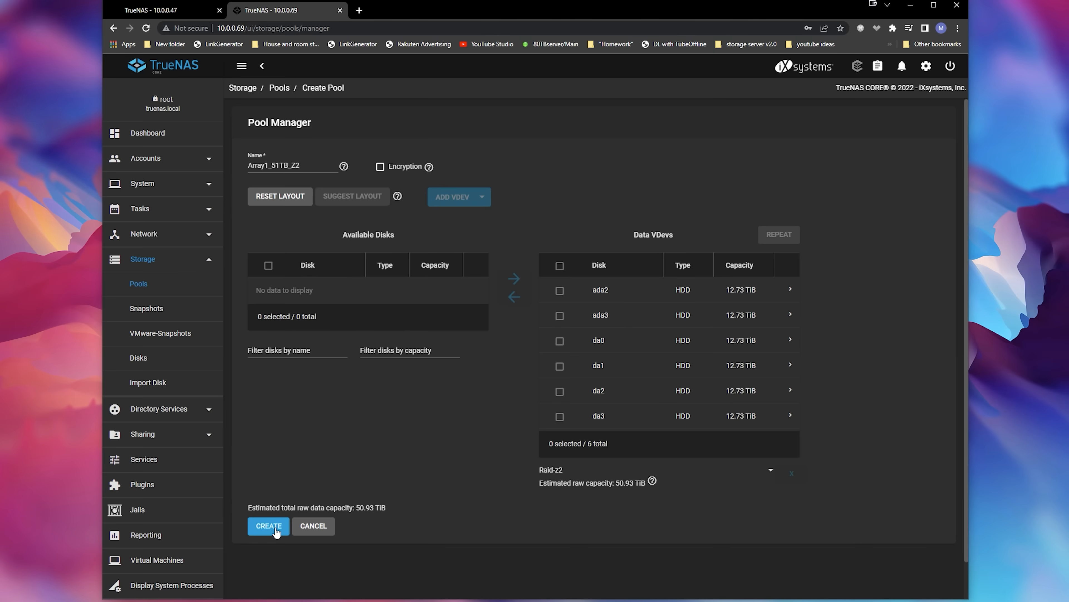
{"action": "left_click", "coordinate": [268, 525]}
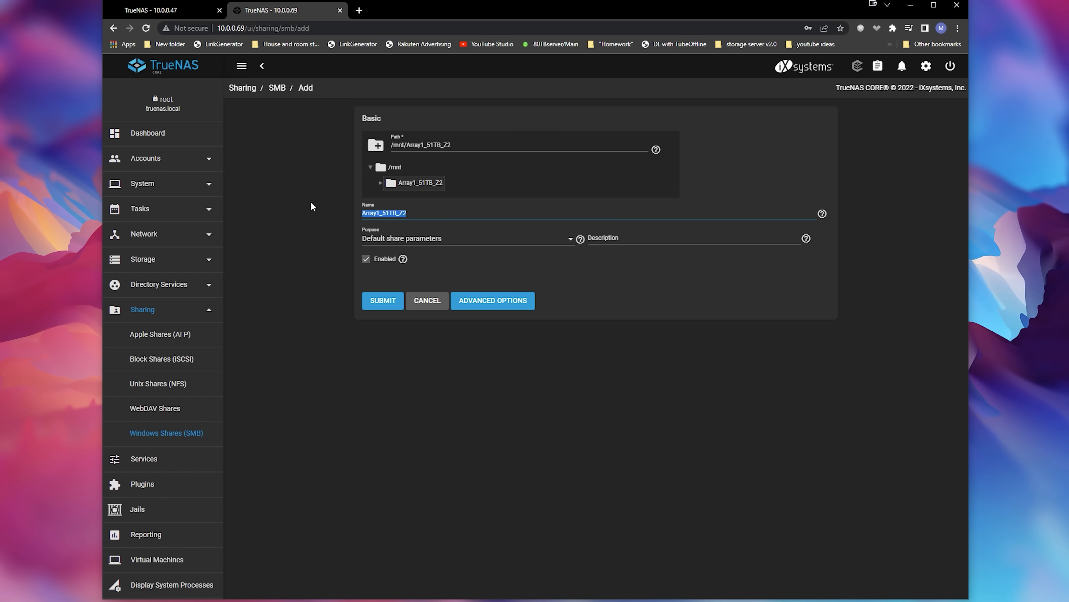
{"action": "type", "text": "Storage"}
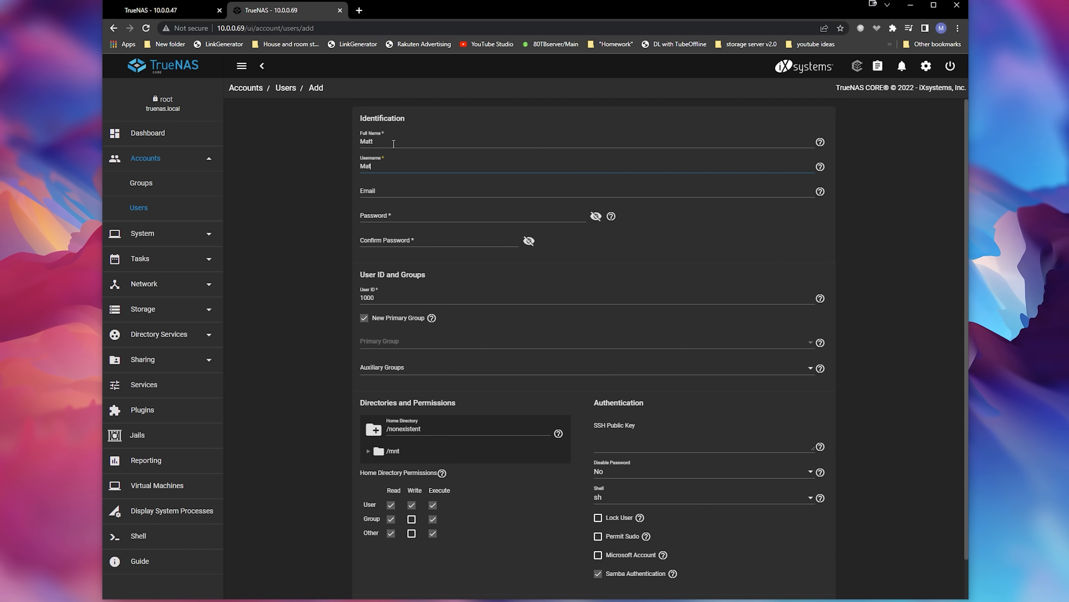
{"action": "left_click", "coordinate": [137, 486]}
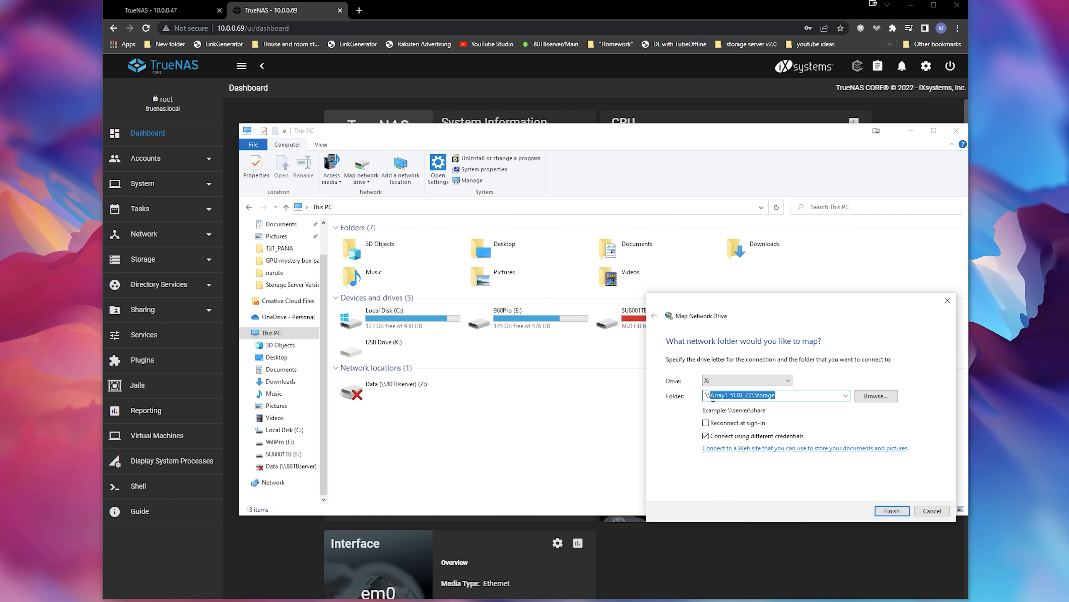
Step: Map \\10.0.0.69\Storage as drive X: and open the empty new drive
{"action": "type", "text": "\\\\10.0.0.69\\"}
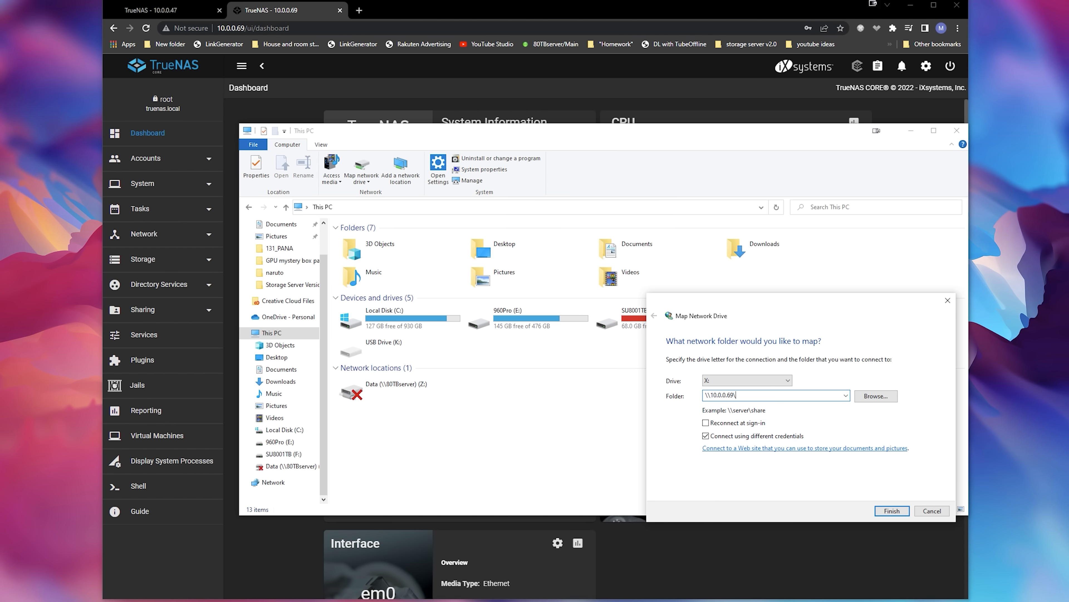
{"action": "left_click", "coordinate": [891, 510]}
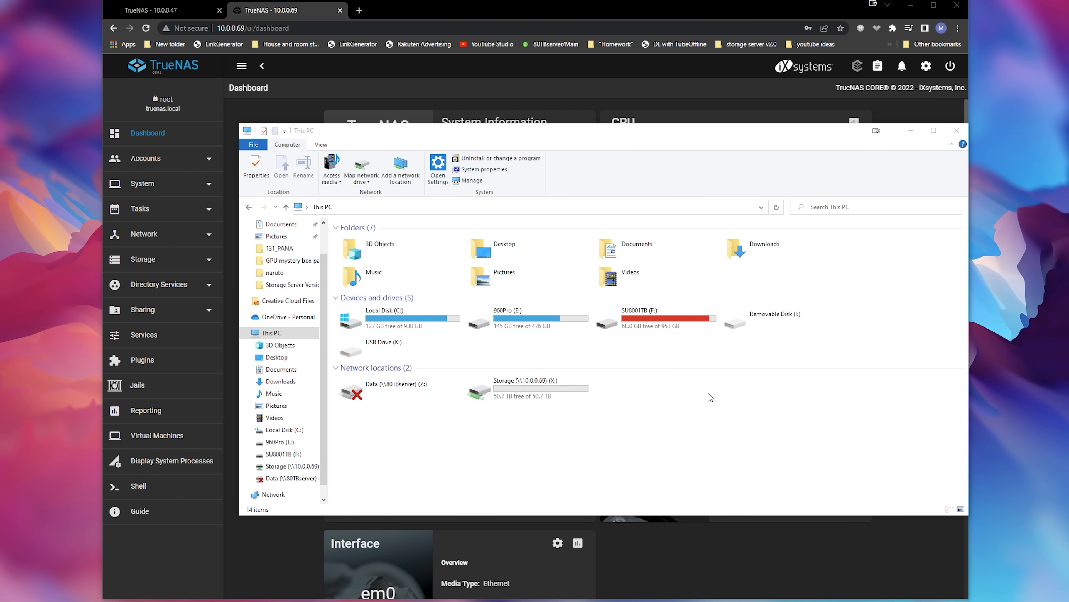
{"action": "double_click", "coordinate": [541, 385]}
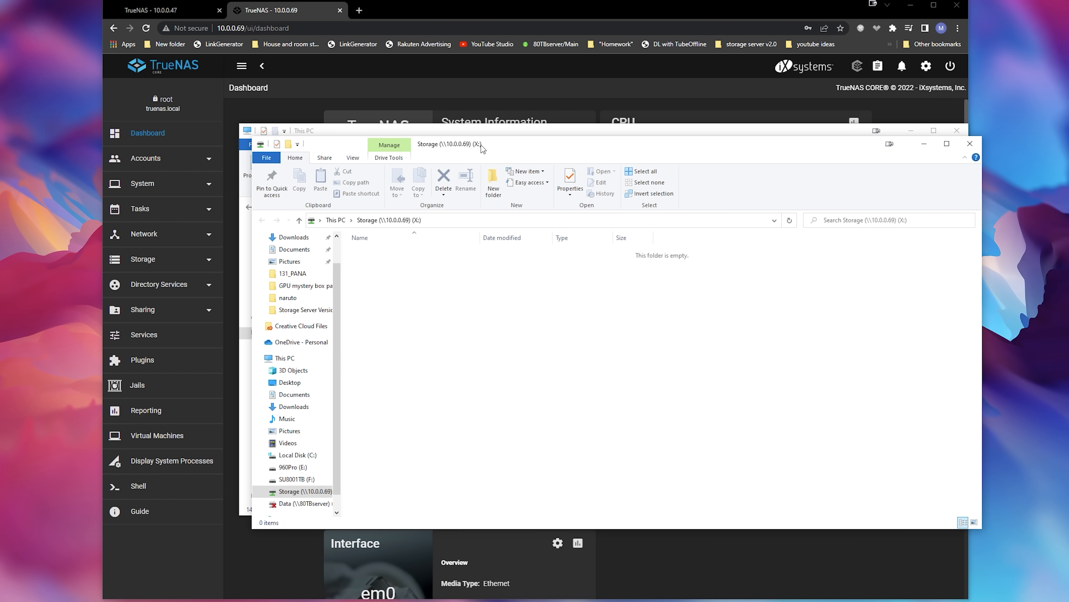